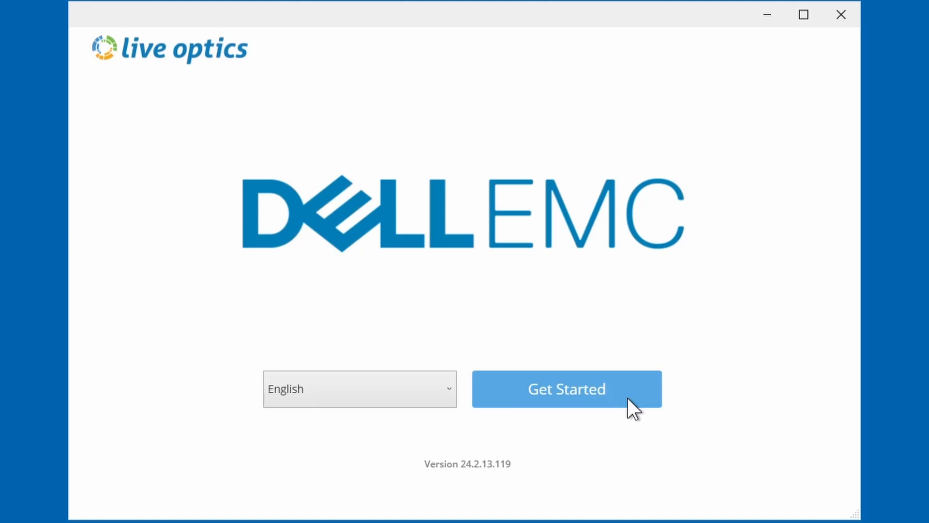
# - Begin a new collection from the welcome screen and pick the NetApp collector
pyautogui.click(568, 389)
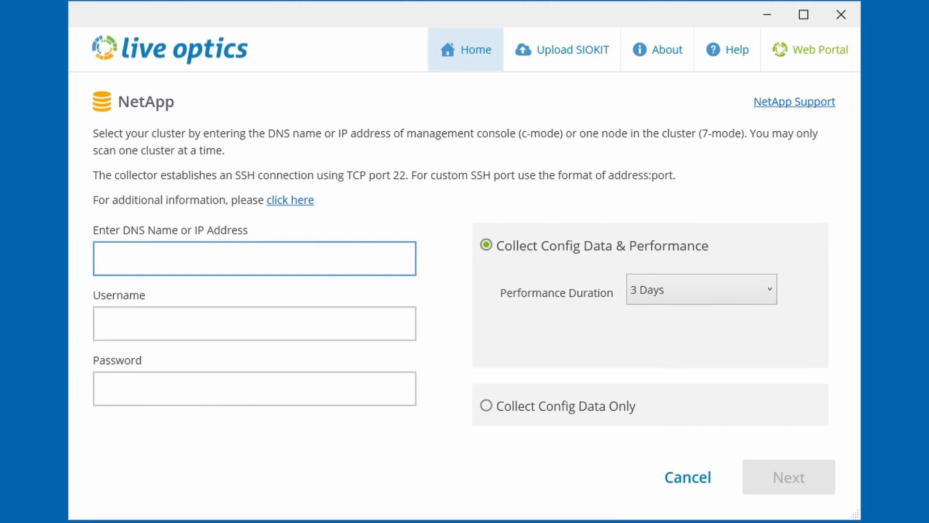
# - Connect to cluster 10.239.33.90 as admin with a 10-minute performance duration and proceed
pyautogui.write('10.239.33.90')
pyautogui.click(255, 323)
pyautogui.write('admin')
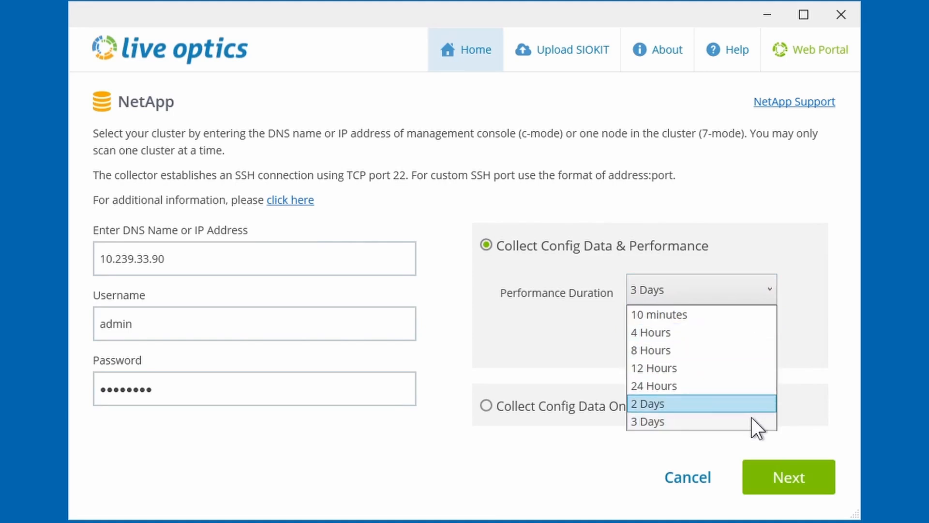
pyautogui.moveTo(735, 323)
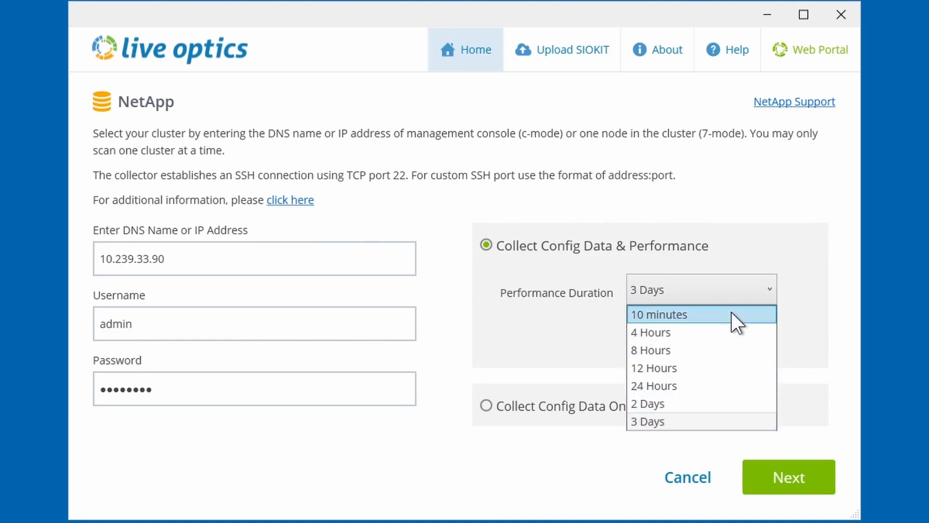
pyautogui.click(658, 314)
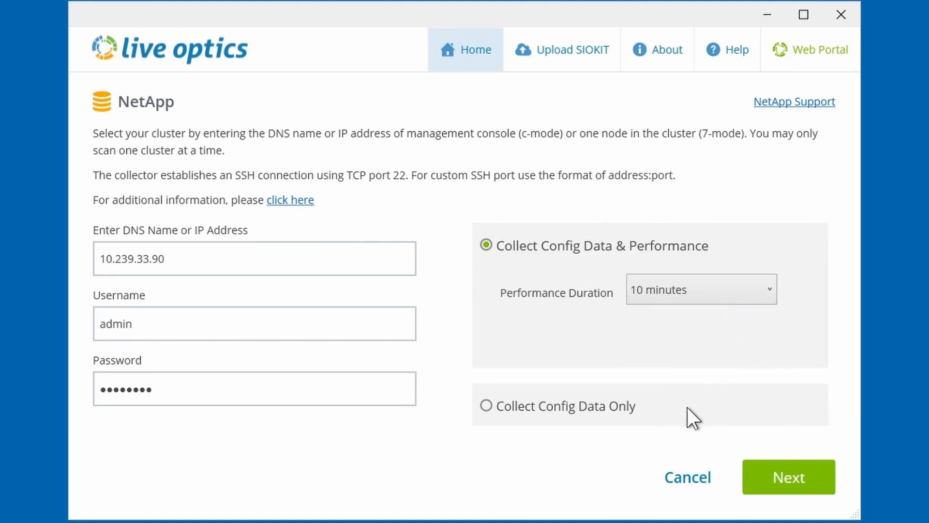
pyautogui.click(789, 477)
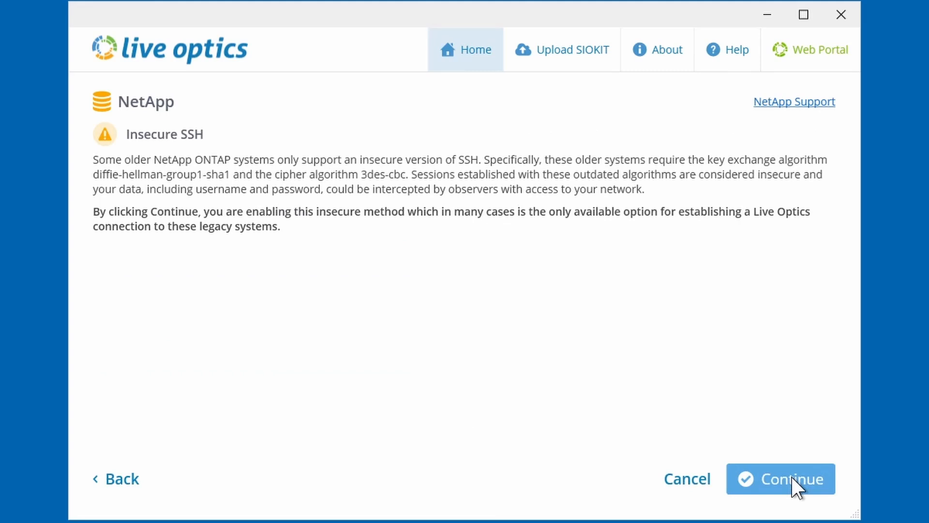
# - Accept the Insecure SSH warning and keep automatic upload to the web portal
pyautogui.click(788, 478)
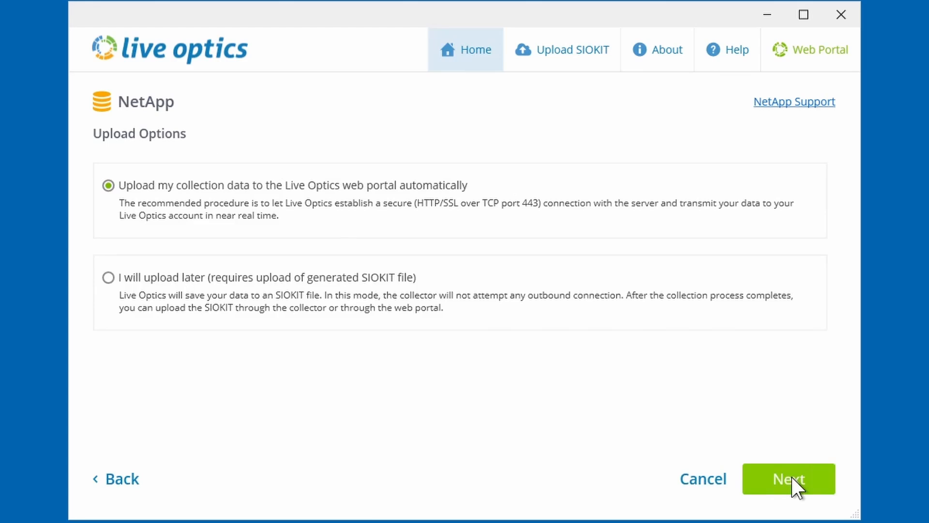
pyautogui.moveTo(499, 198)
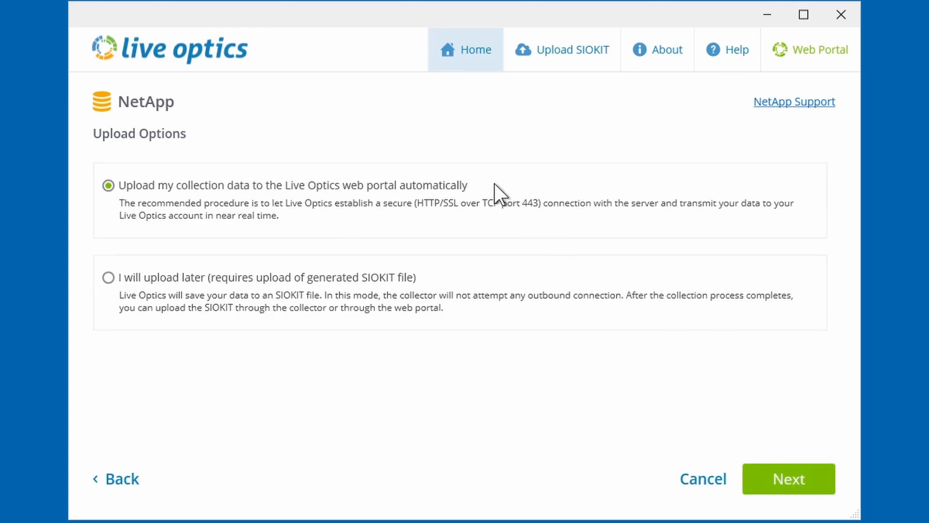
pyautogui.moveTo(457, 288)
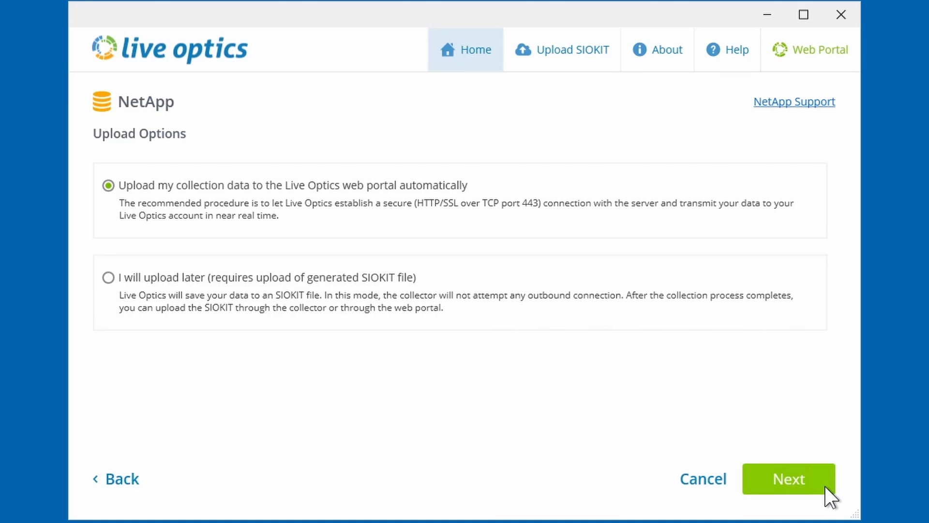
pyautogui.click(789, 478)
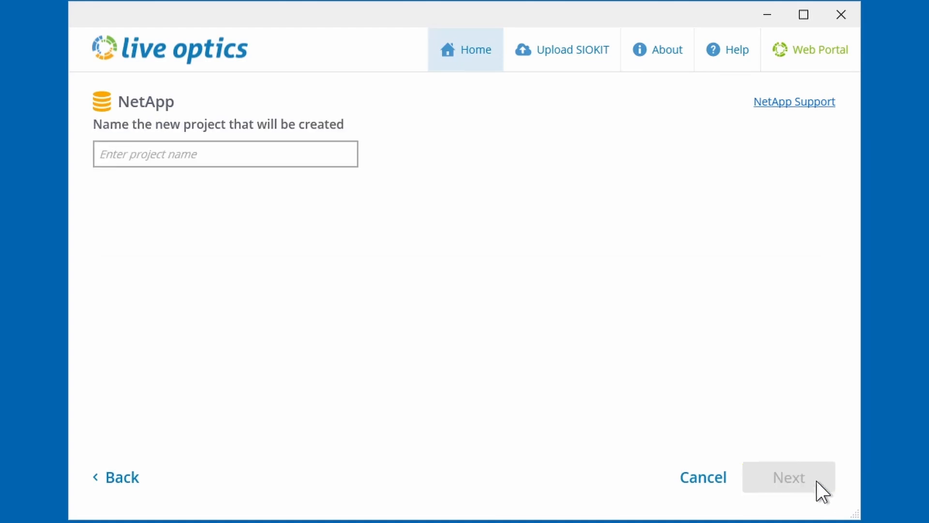
# - Name the project 'Demo NetApp Scan' and run the collection and upload
pyautogui.click(224, 154)
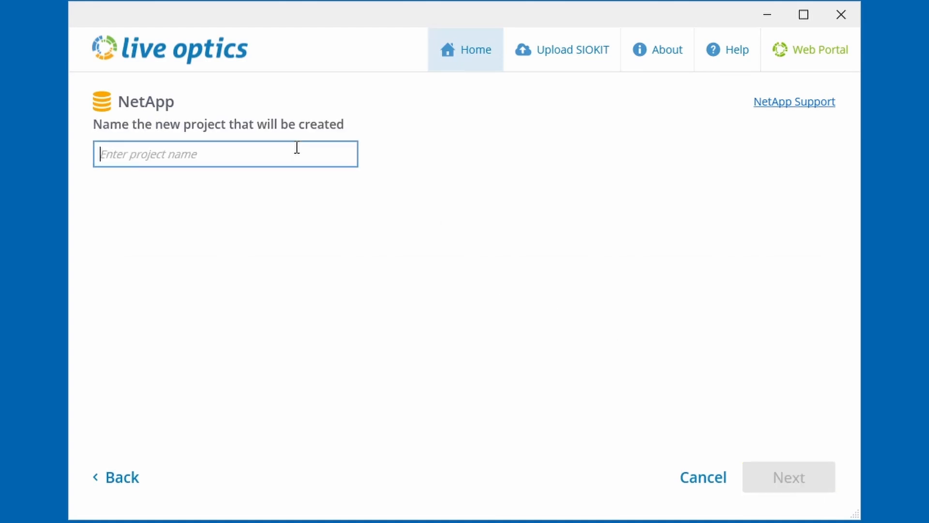
pyautogui.write('Demo NetApp Scan')
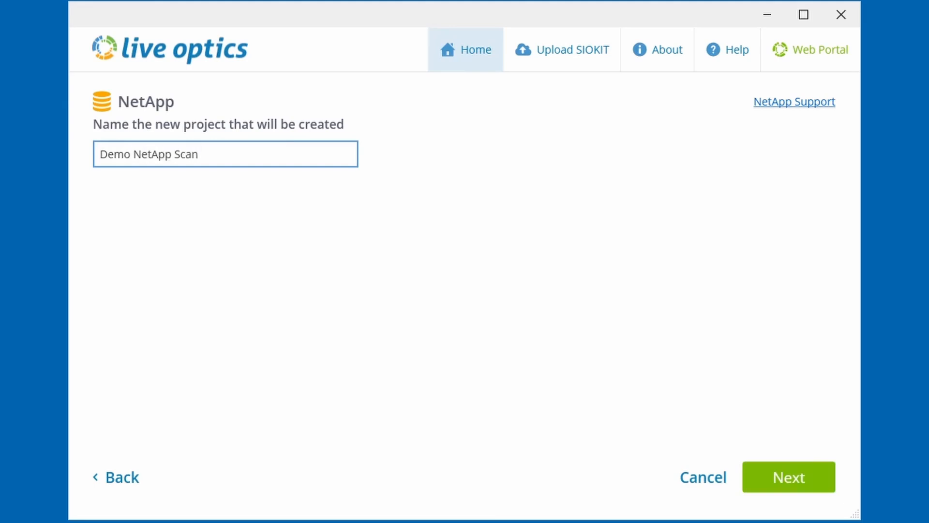
pyautogui.moveTo(797, 470)
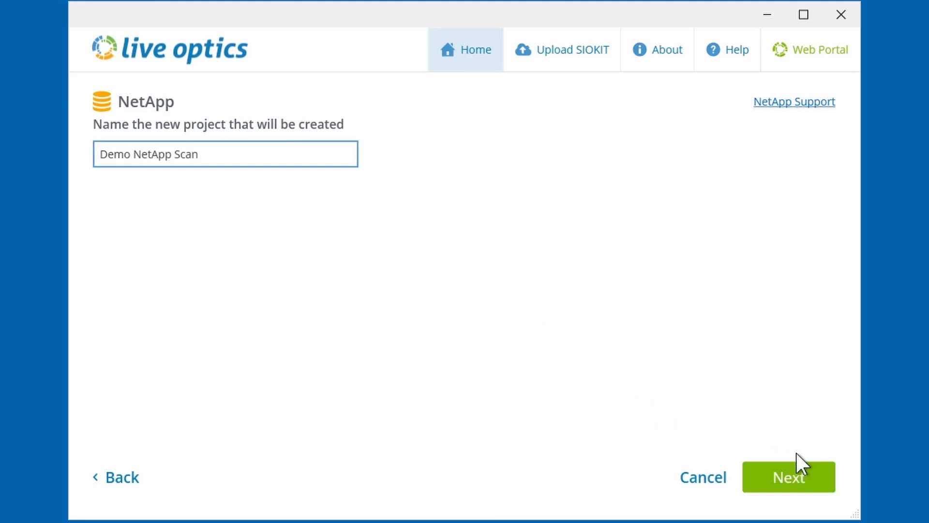
pyautogui.click(789, 477)
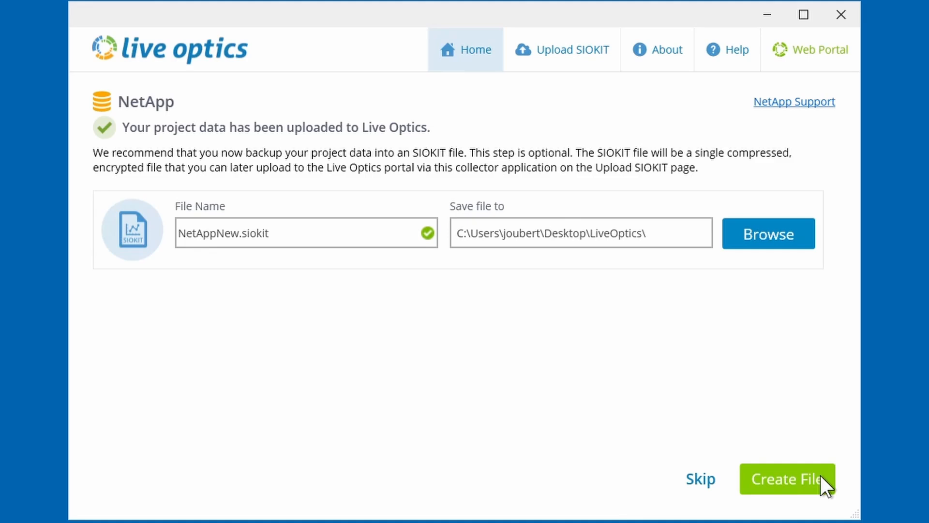
# - Save the SIOKIT backup file and launch the Live Optics web portal
pyautogui.click(784, 478)
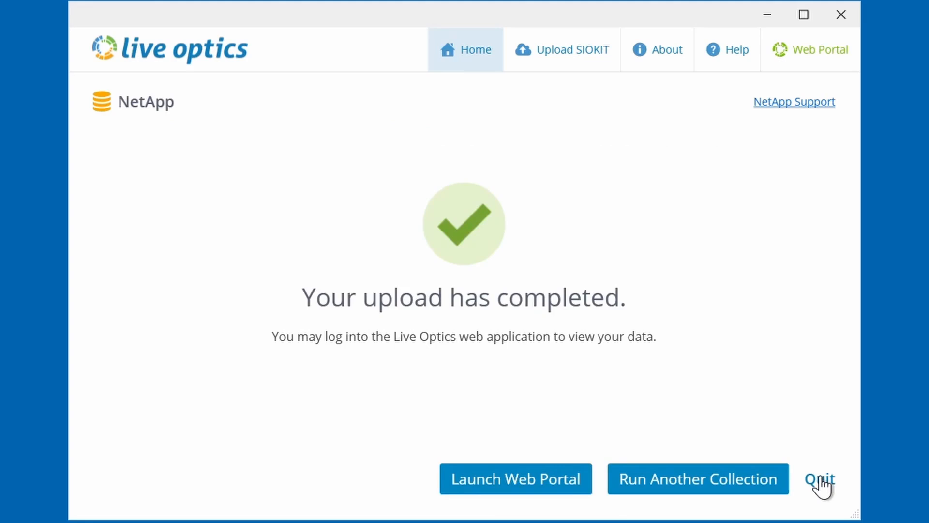
pyautogui.moveTo(815, 489)
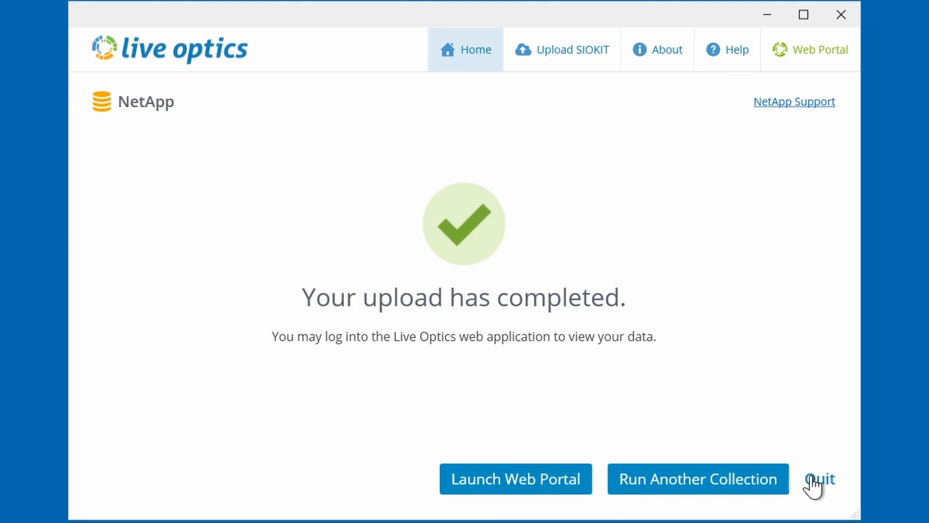
pyautogui.moveTo(568, 501)
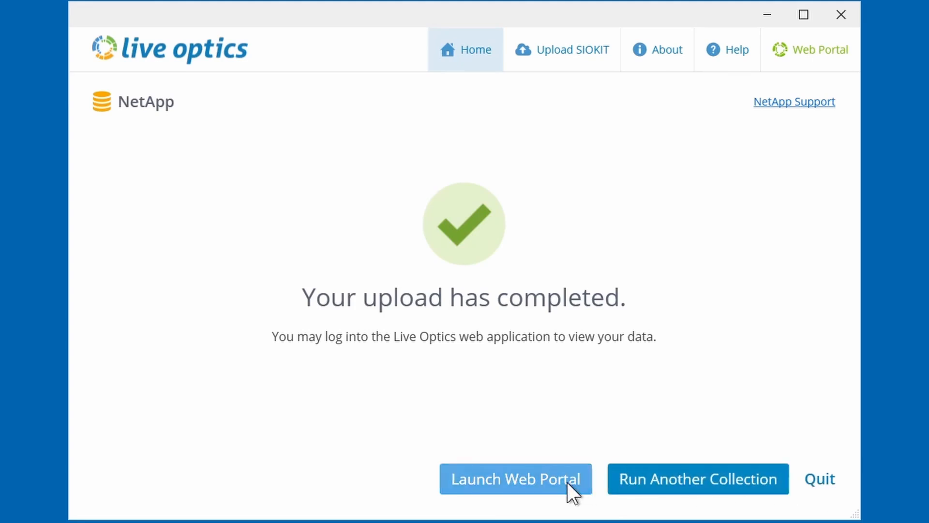
pyautogui.click(515, 478)
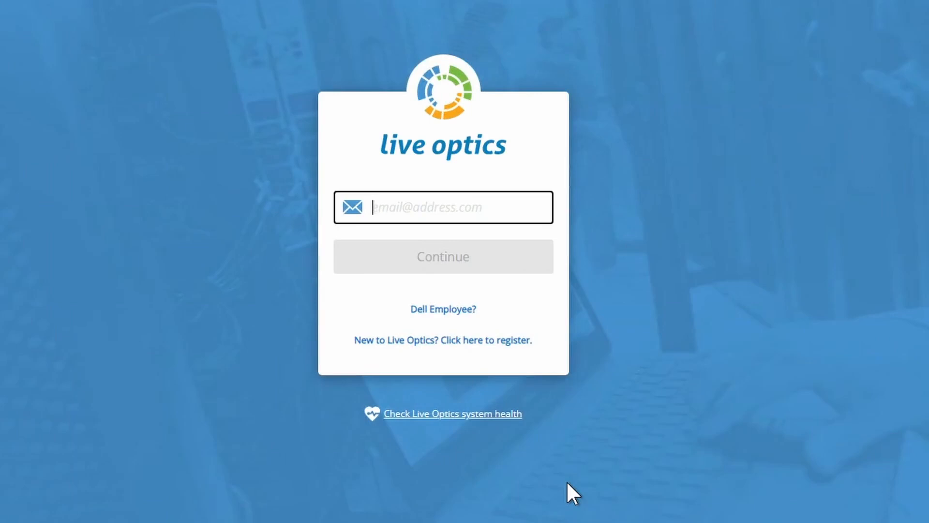
pyautogui.moveTo(465, 312)
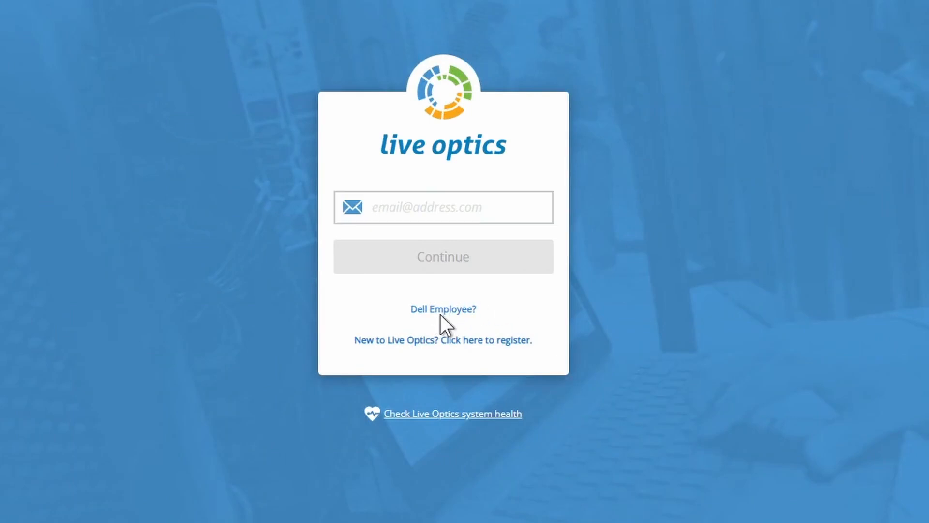
pyautogui.moveTo(443, 325)
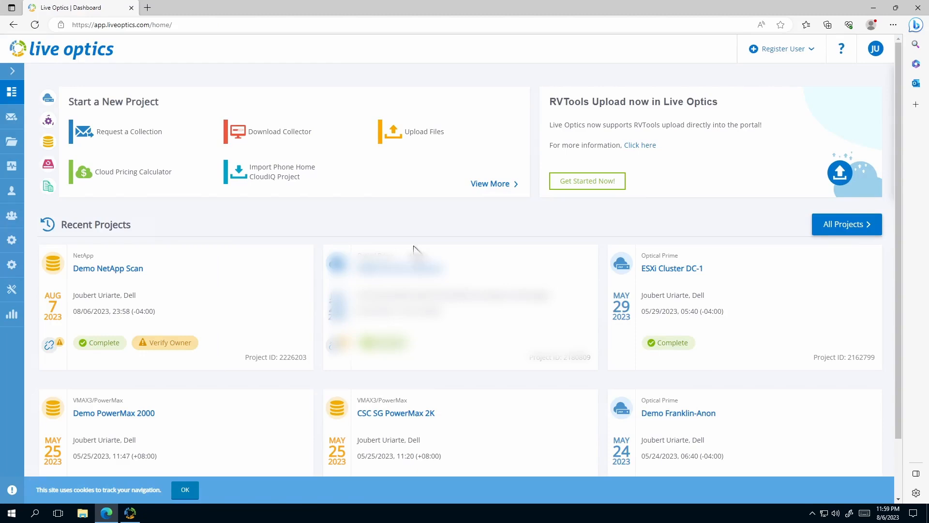
pyautogui.moveTo(114, 277)
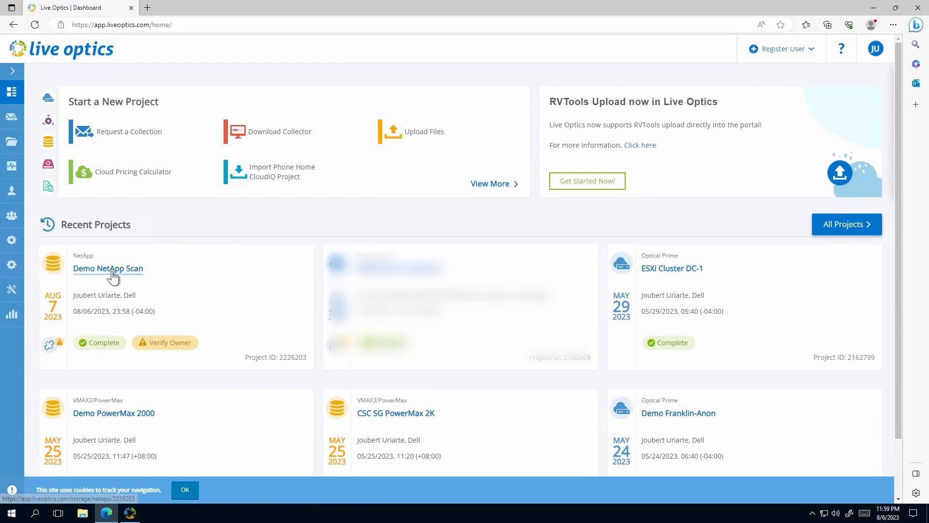
# - Open the Demo NetApp Scan project from Recent Projects on the dashboard
pyautogui.click(109, 269)
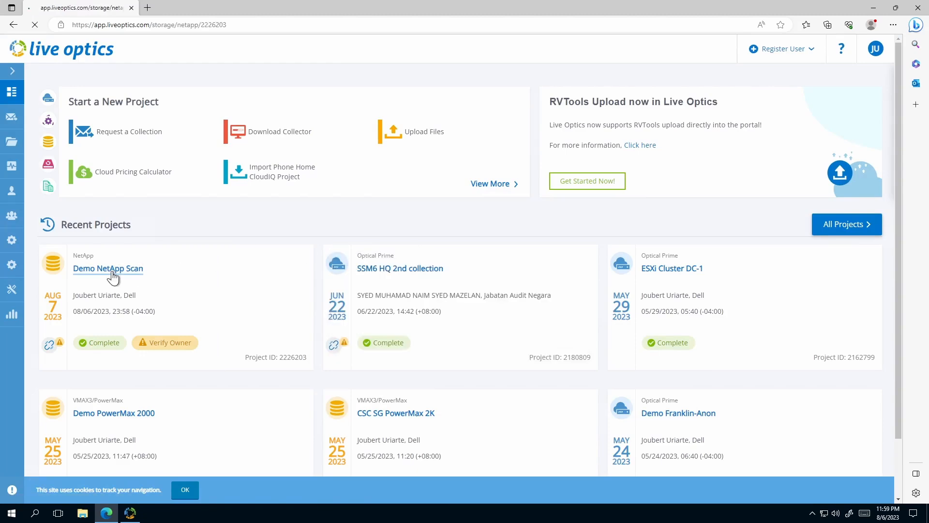